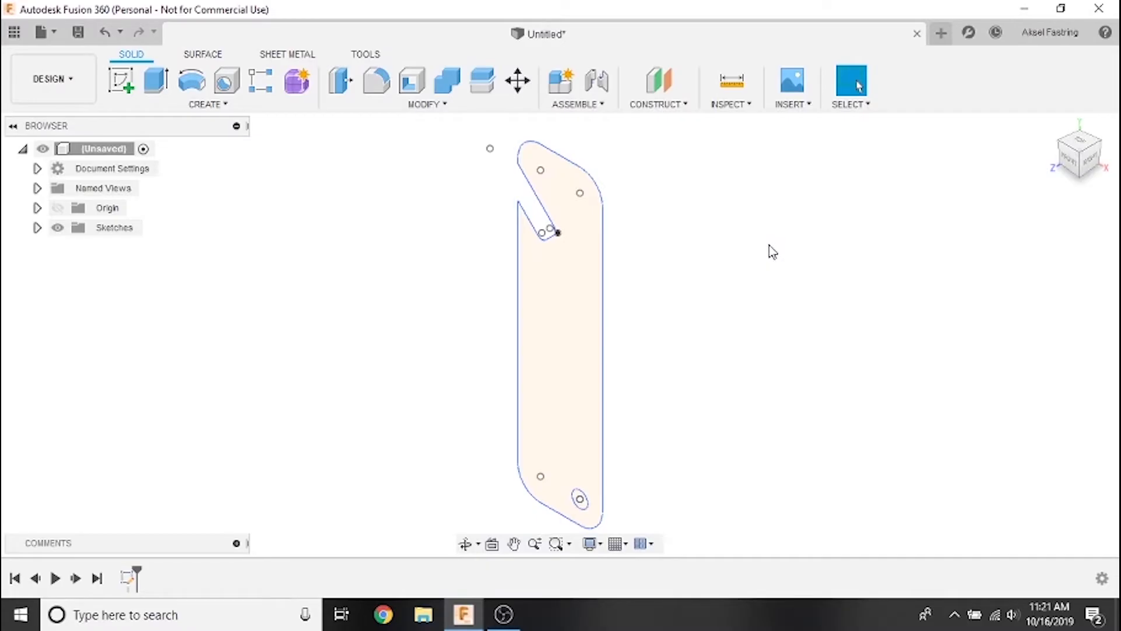
pyautogui.moveTo(500, 238)
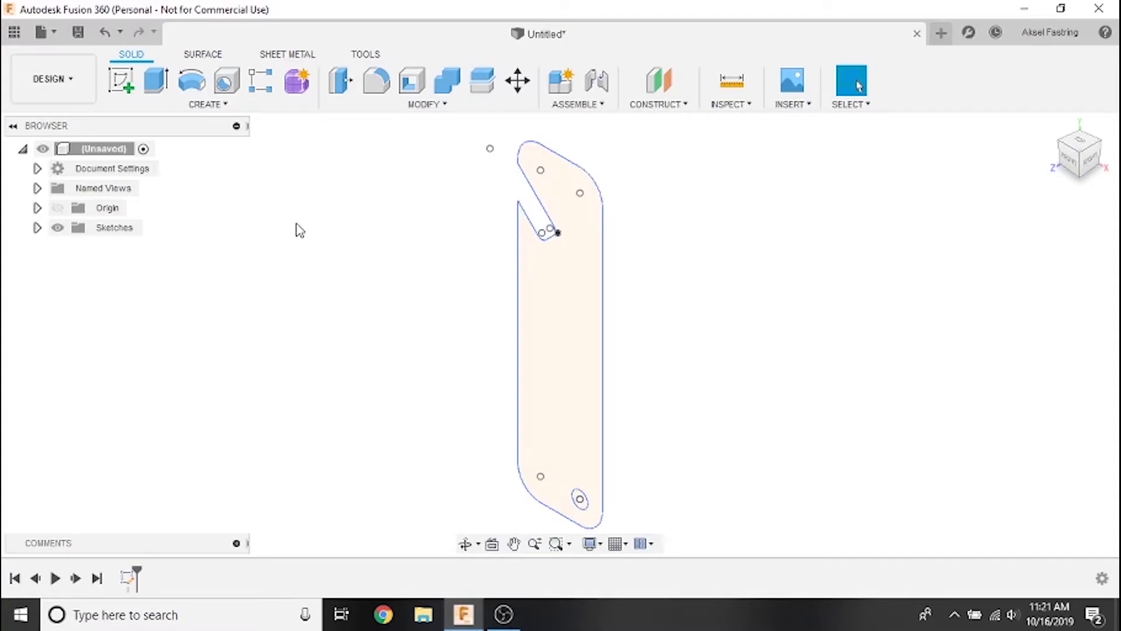
# Expand the Sketches folder in the Browser to reveal Sketch1.
pyautogui.click(38, 227)
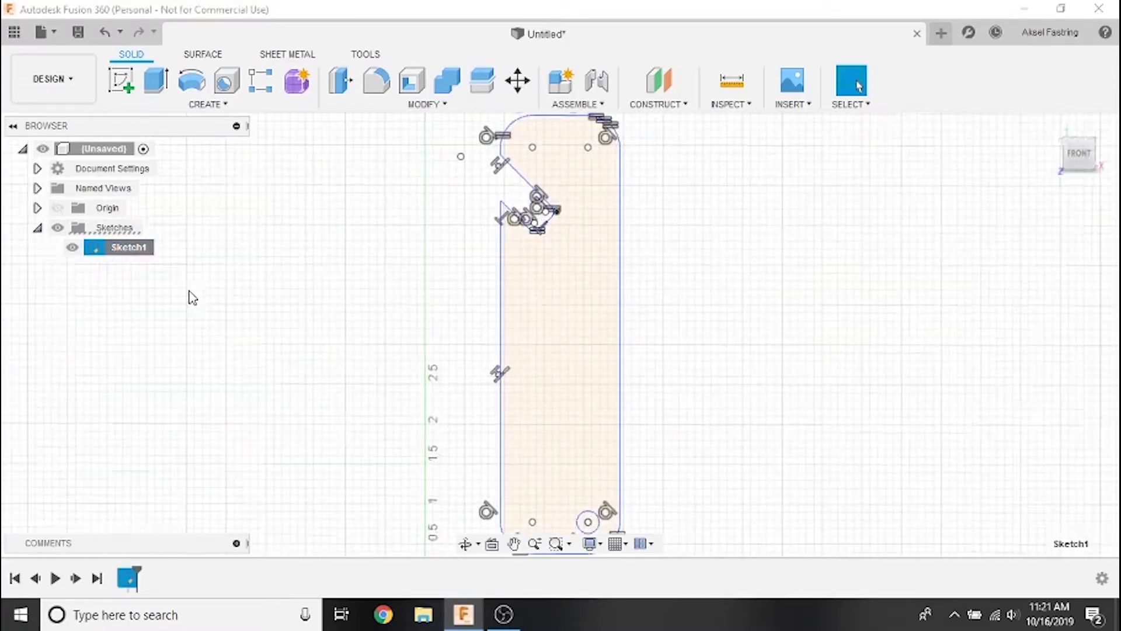
# Edit Sketch1 with Show Constraints turned off and the Sketch Palette collapsed.
pyautogui.doubleClick(129, 246)
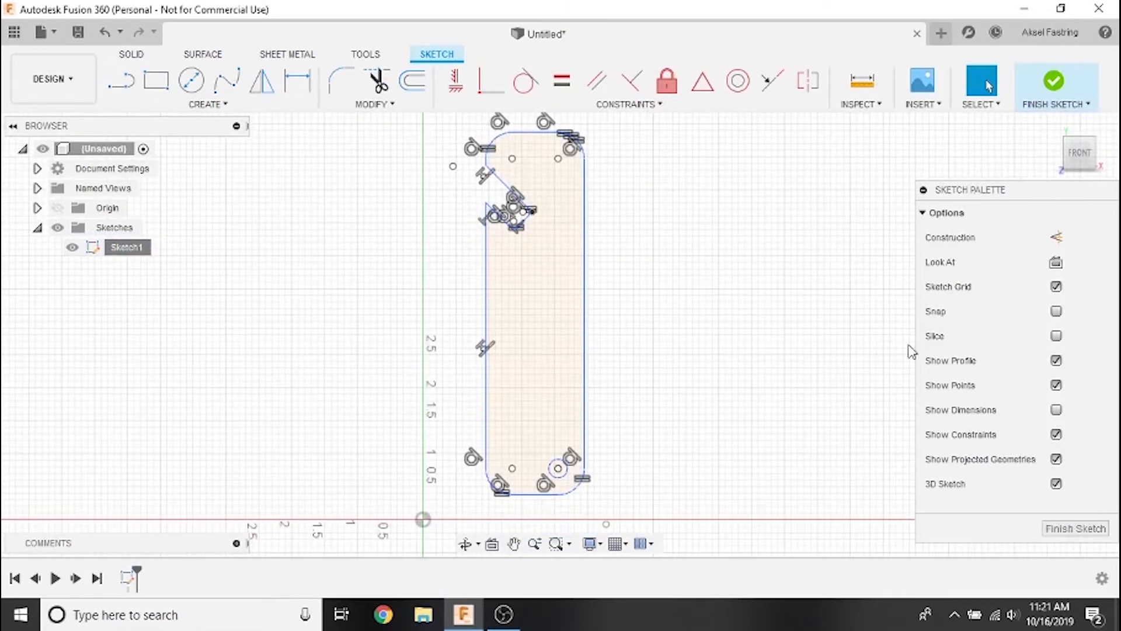
pyautogui.click(1056, 433)
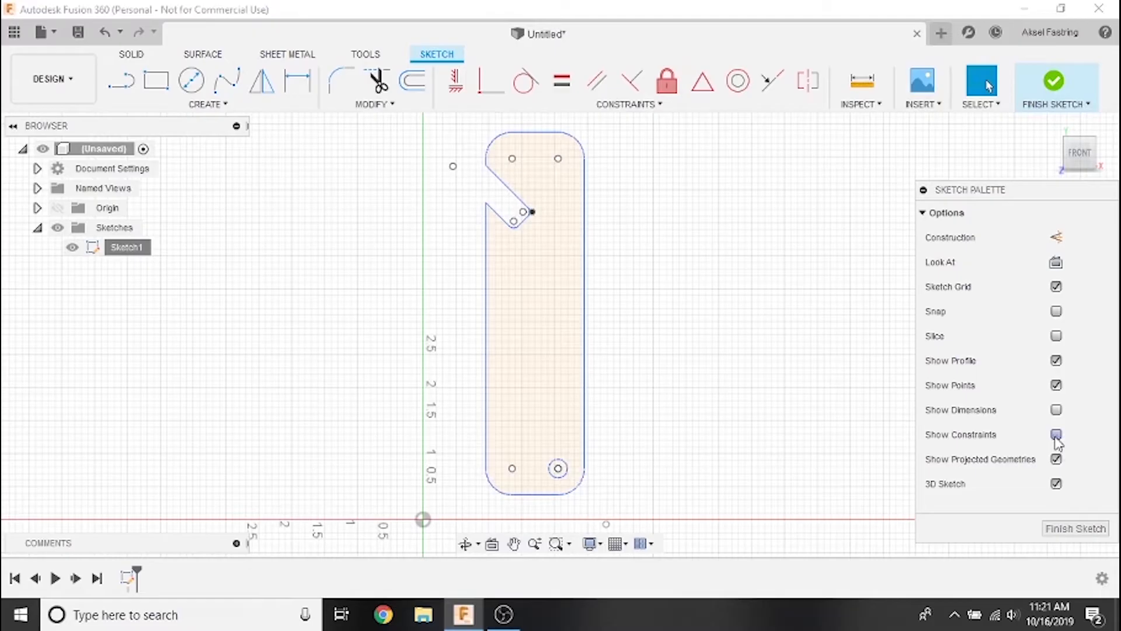
pyautogui.click(923, 189)
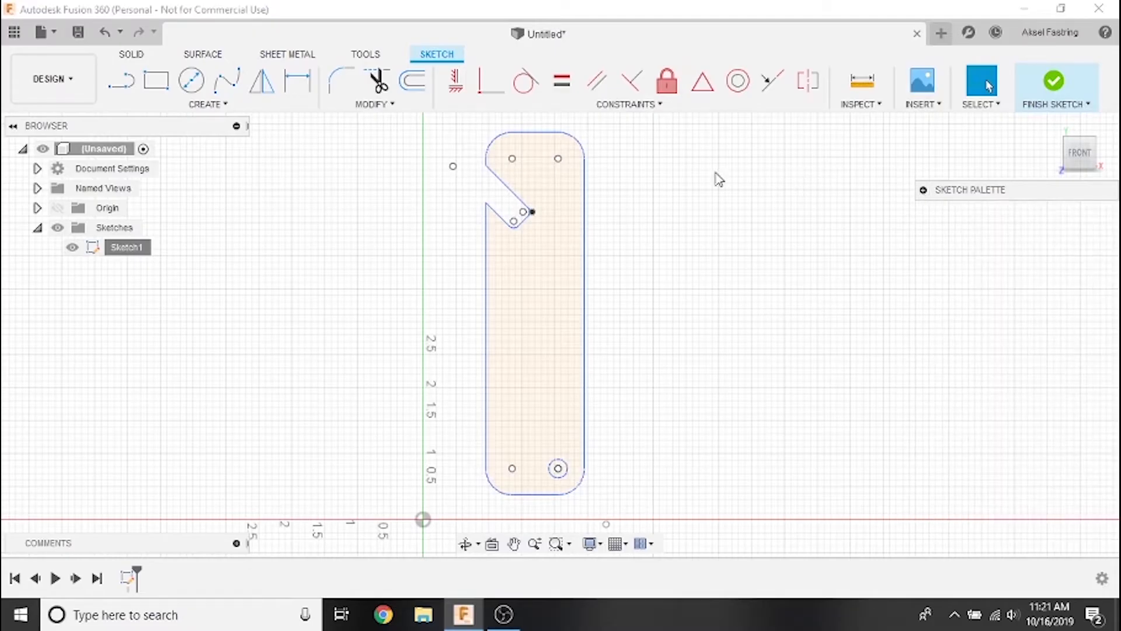
pyautogui.click(374, 104)
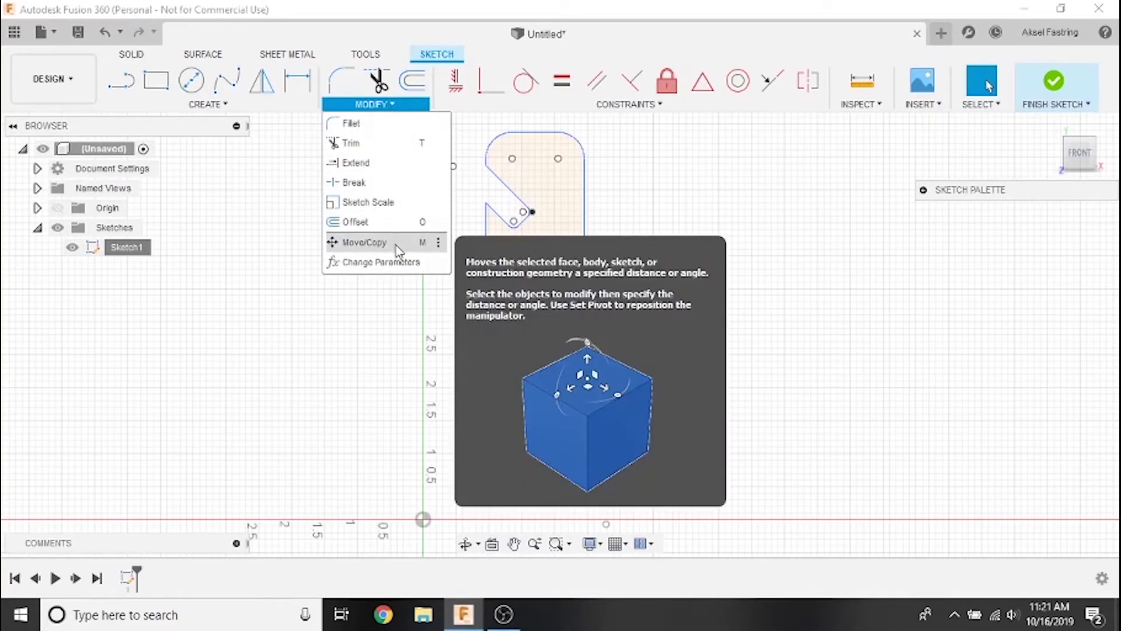
pyautogui.moveTo(417, 251)
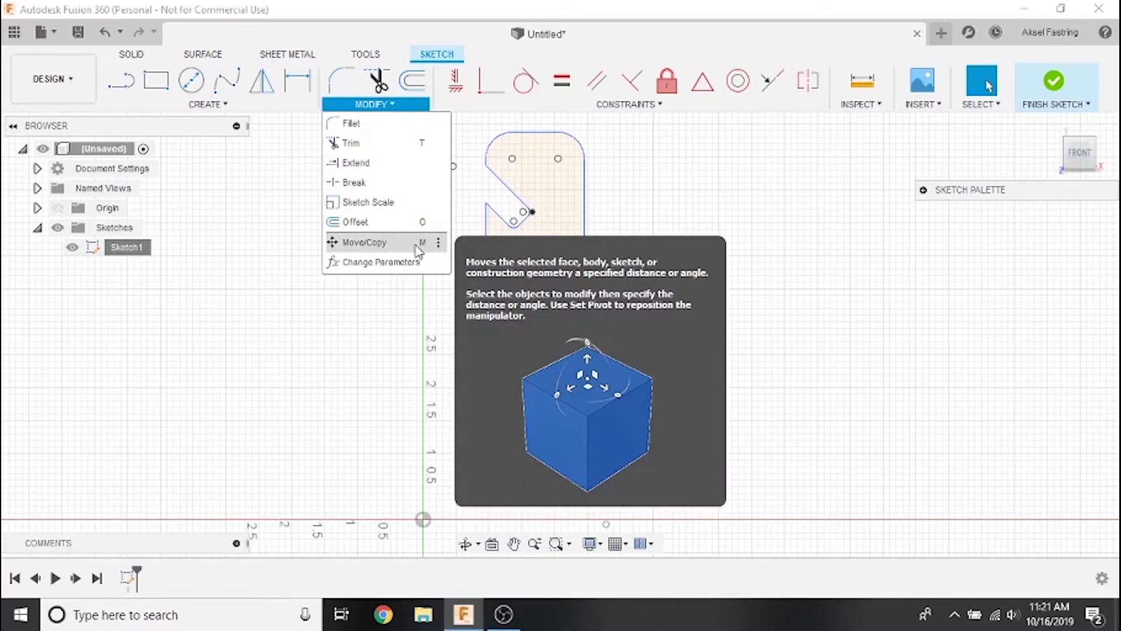
# Move the whole outline to lie horizontally, offset -3 in along X.
pyautogui.click(364, 241)
pyautogui.write('3')
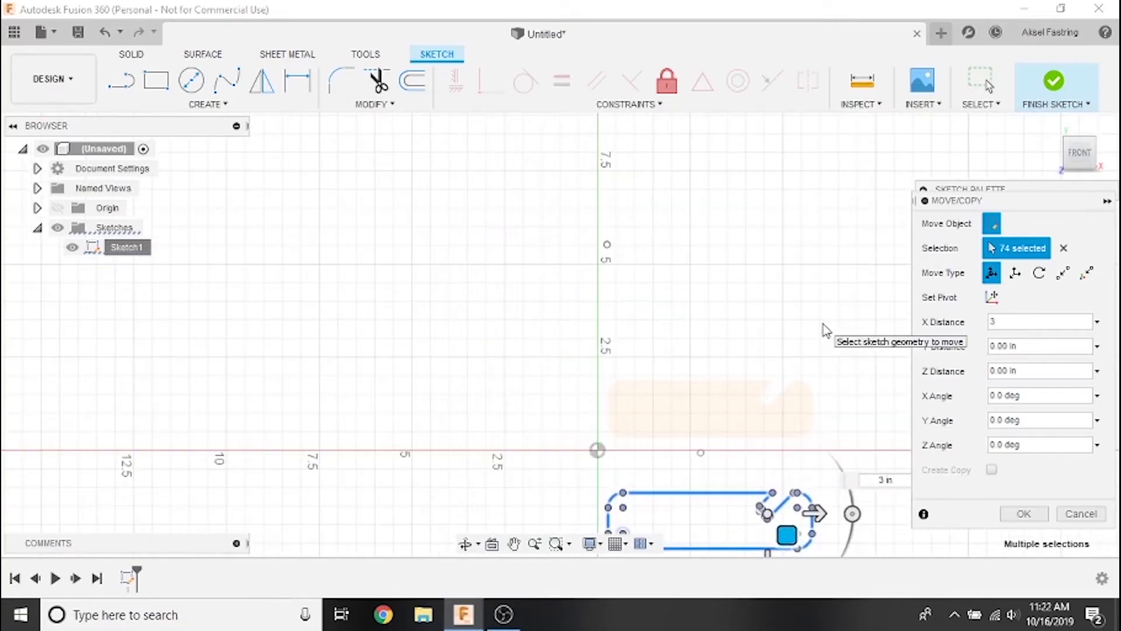
pyautogui.write('-3')
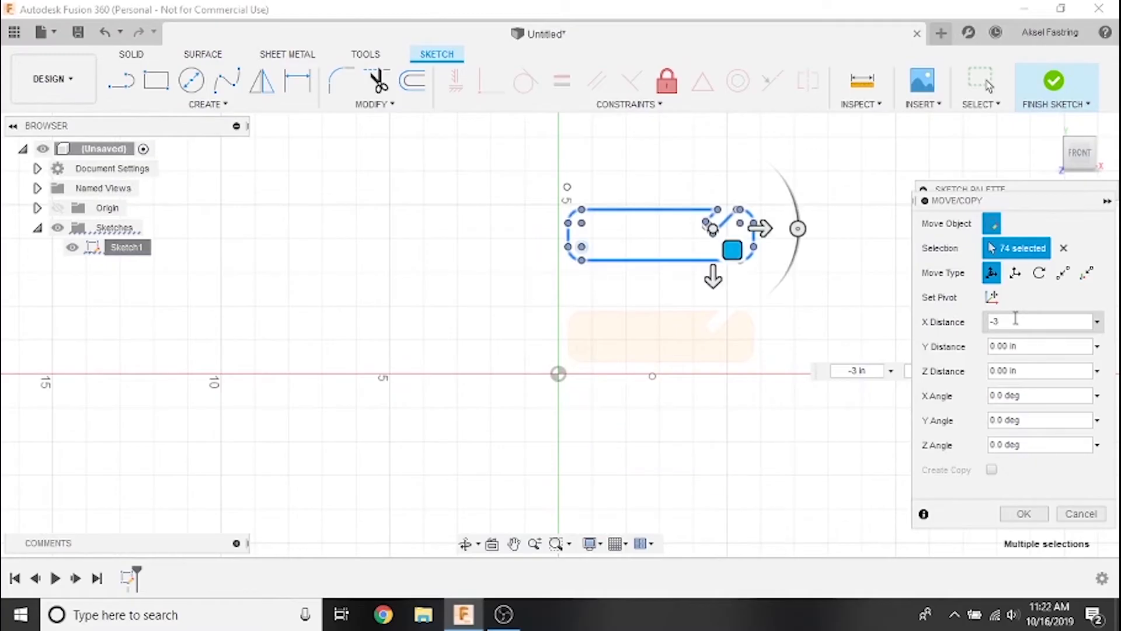
pyautogui.click(1023, 513)
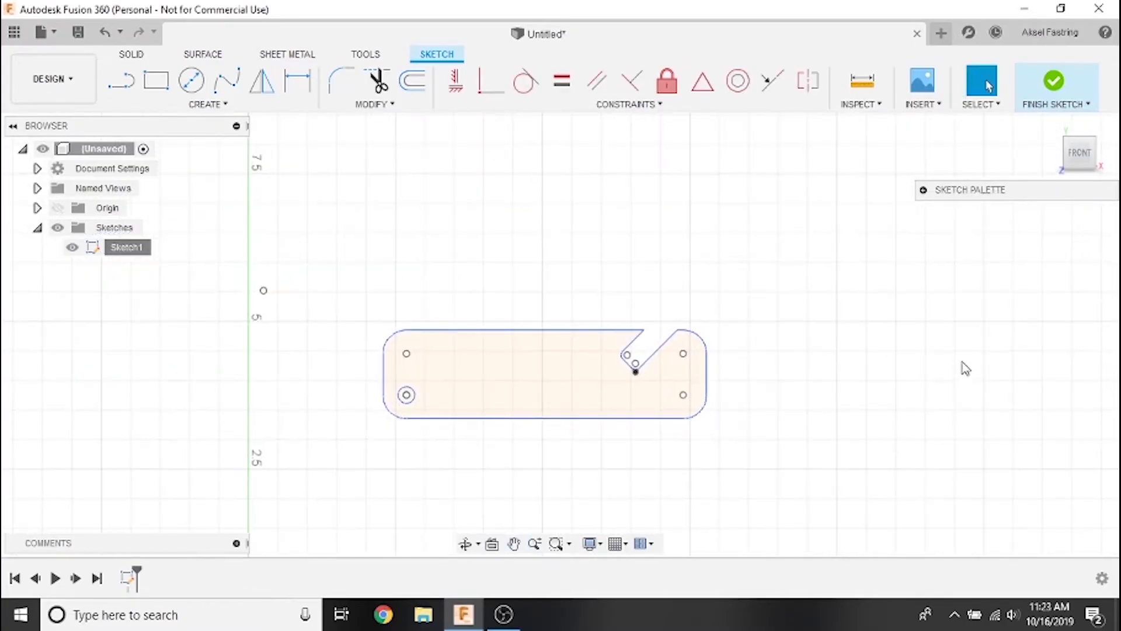
pyautogui.moveTo(747, 524)
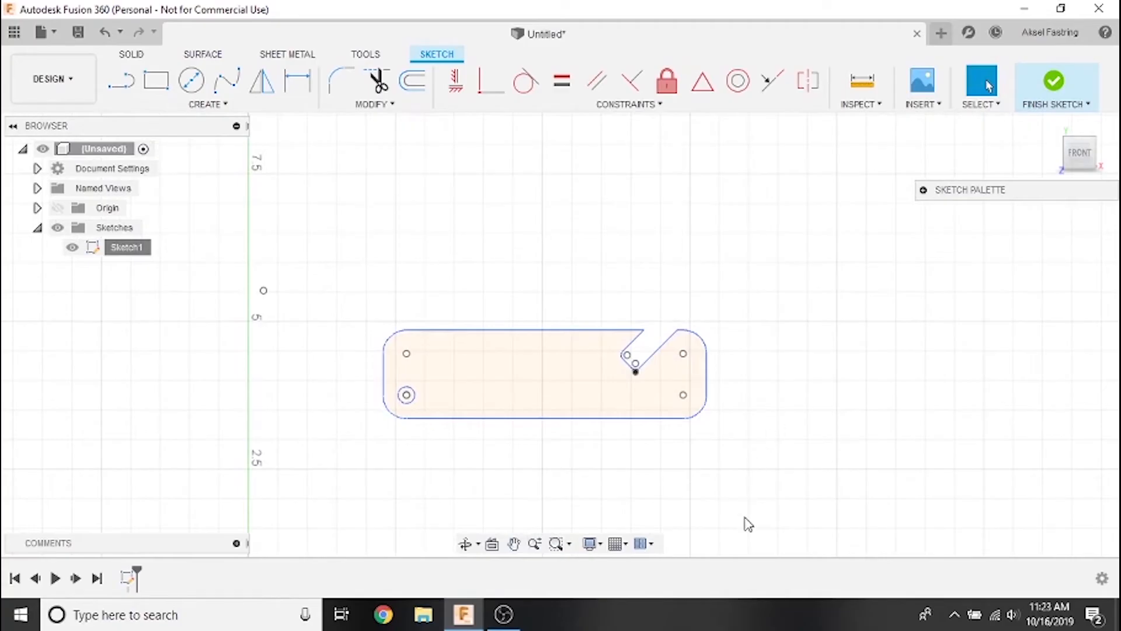
pyautogui.moveTo(776, 480)
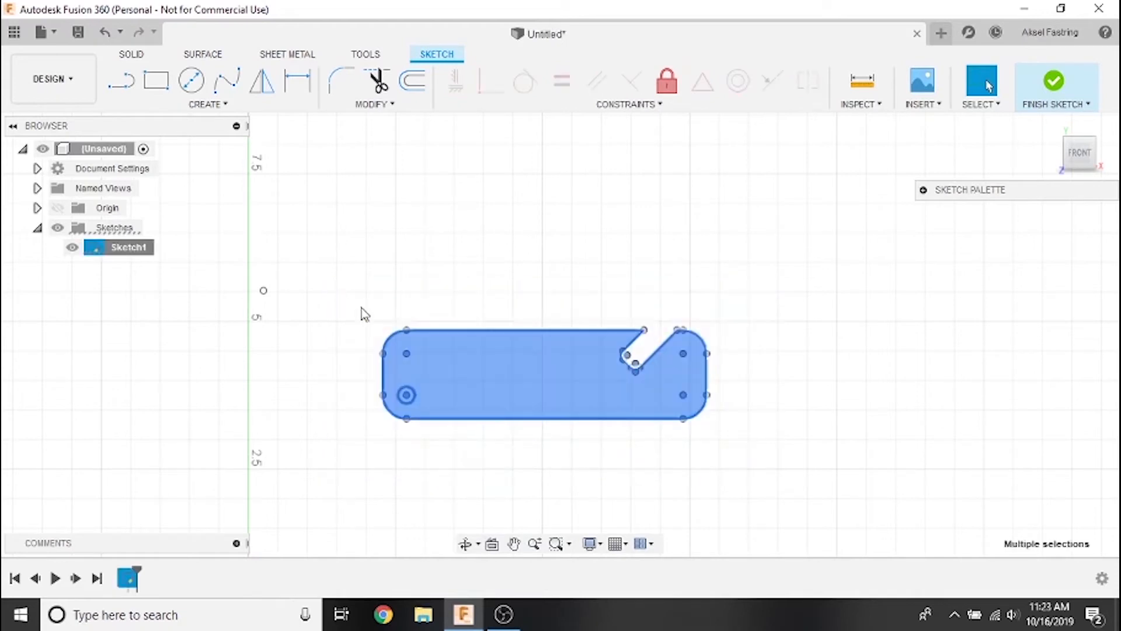
# Copy the full horizontal bottle-opener outline from the right-click menu.
pyautogui.rightClick(496, 362)
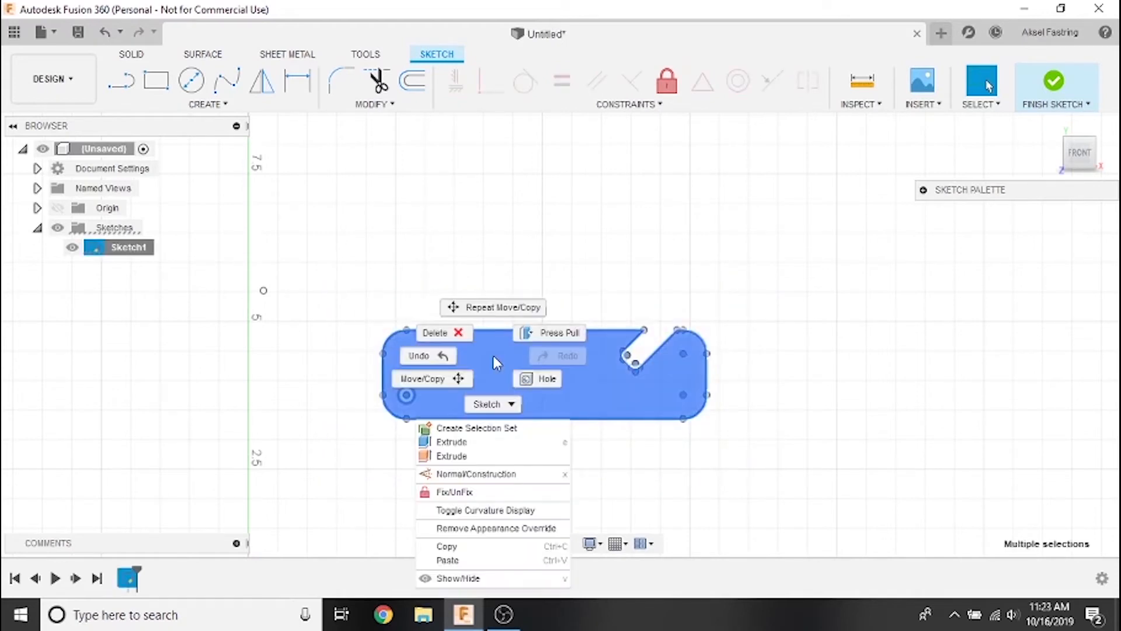
pyautogui.moveTo(493, 528)
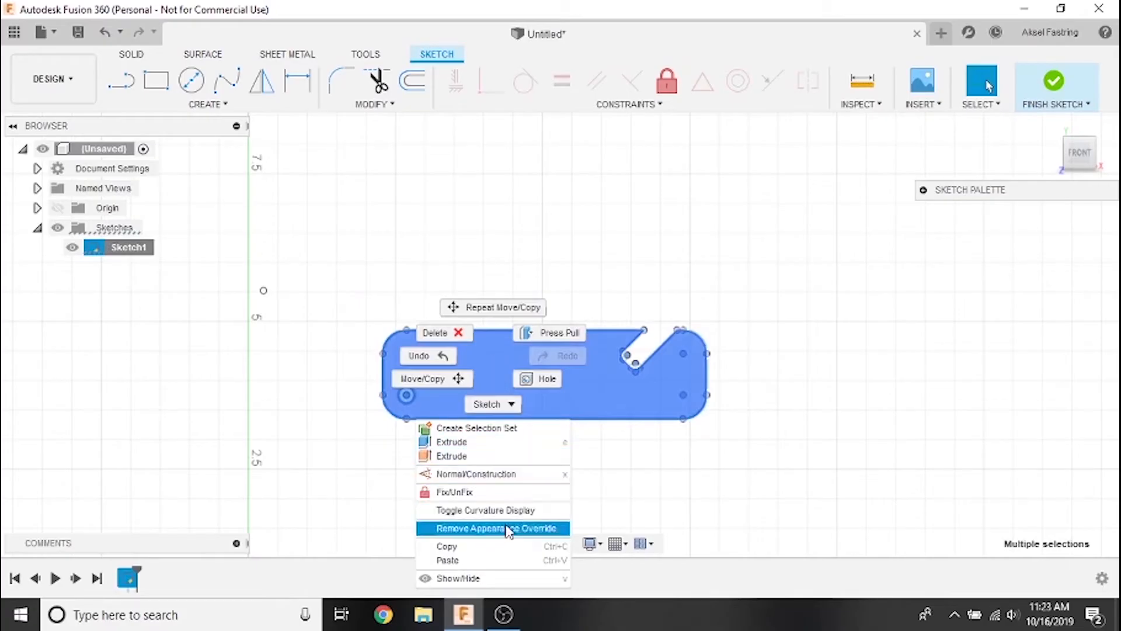
pyautogui.moveTo(493, 546)
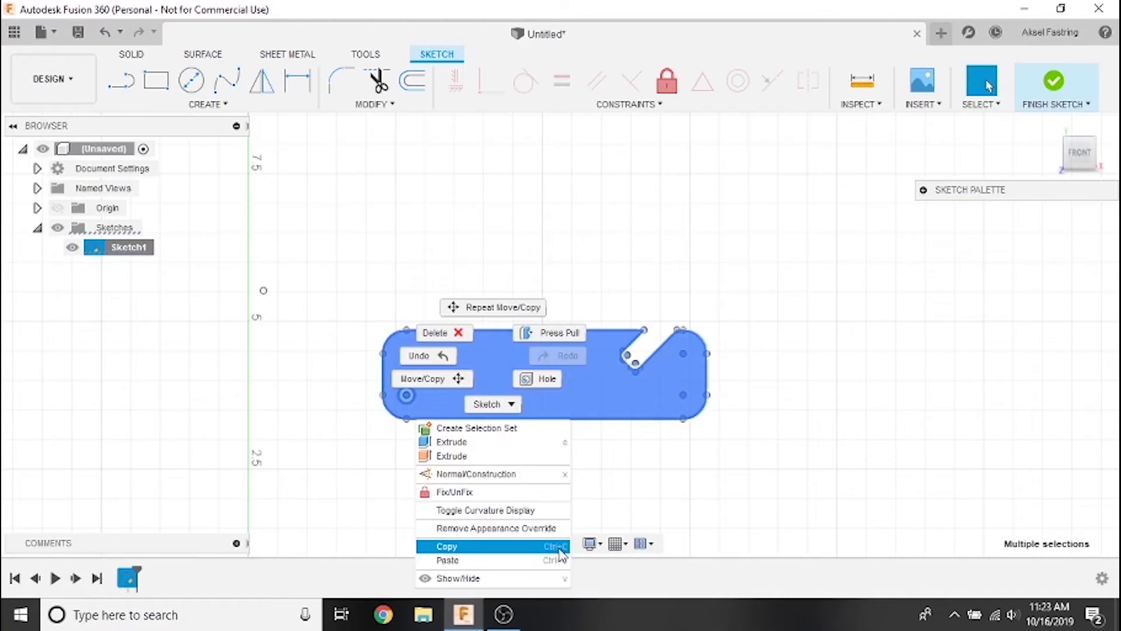
pyautogui.click(446, 547)
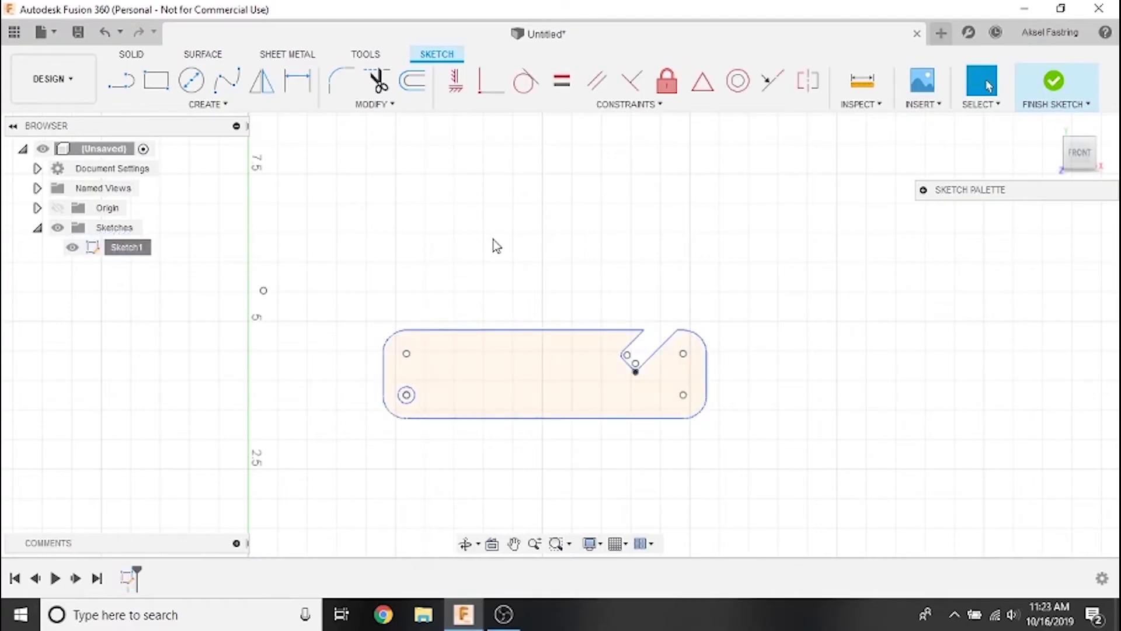
# Paste two outline copies, each shifted 2 in below the previous one.
pyautogui.rightClick(496, 246)
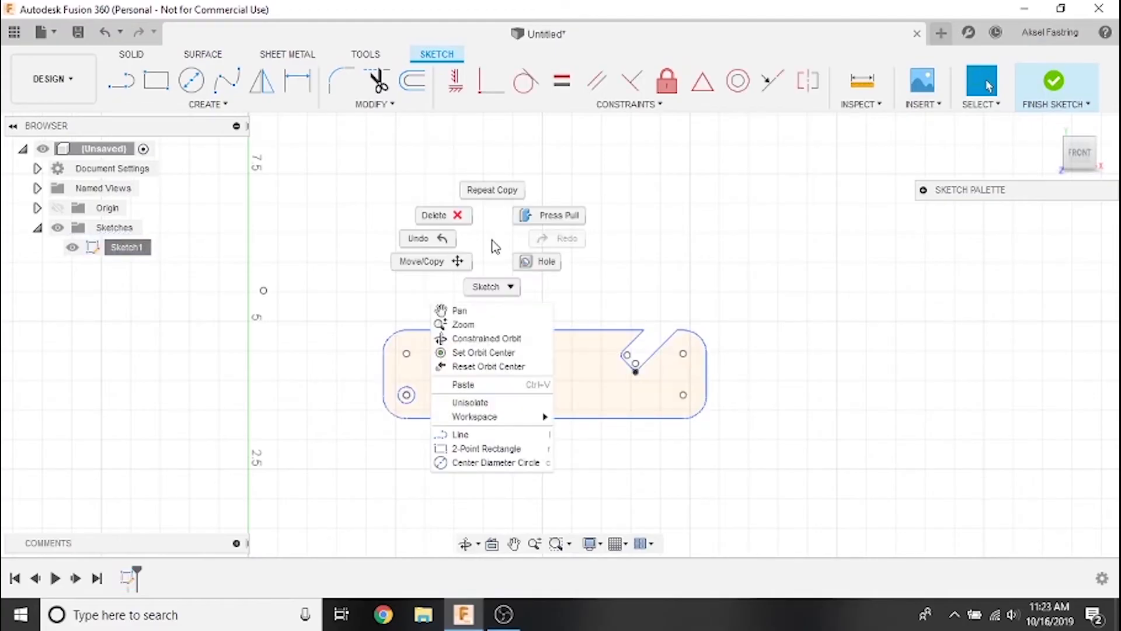
pyautogui.moveTo(491, 389)
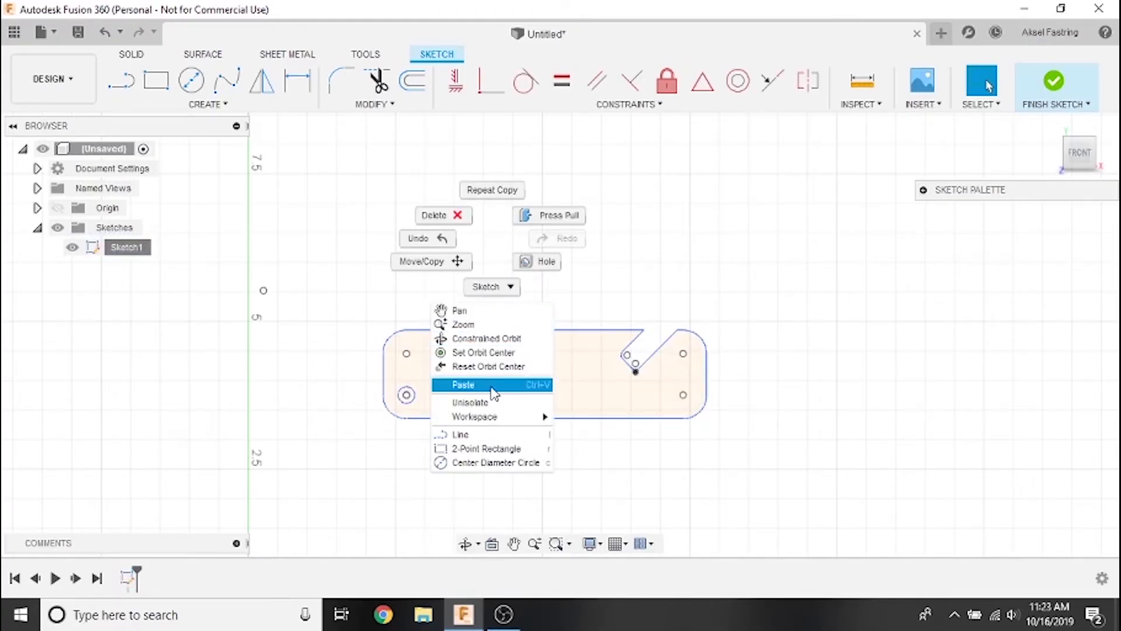
pyautogui.moveTo(543, 390)
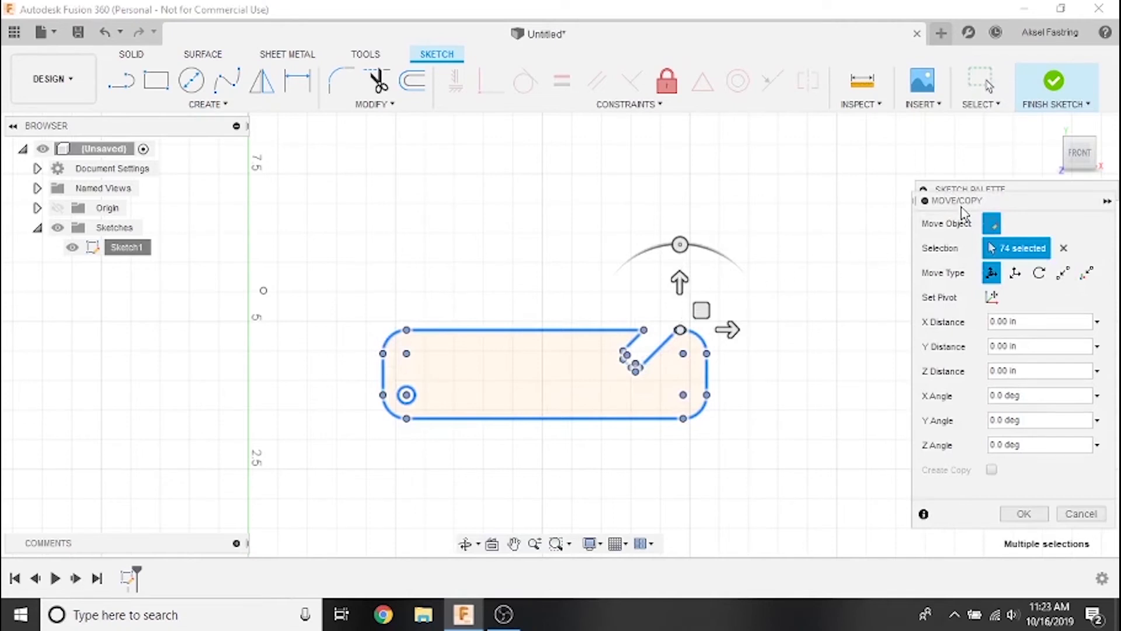
pyautogui.moveTo(943, 214)
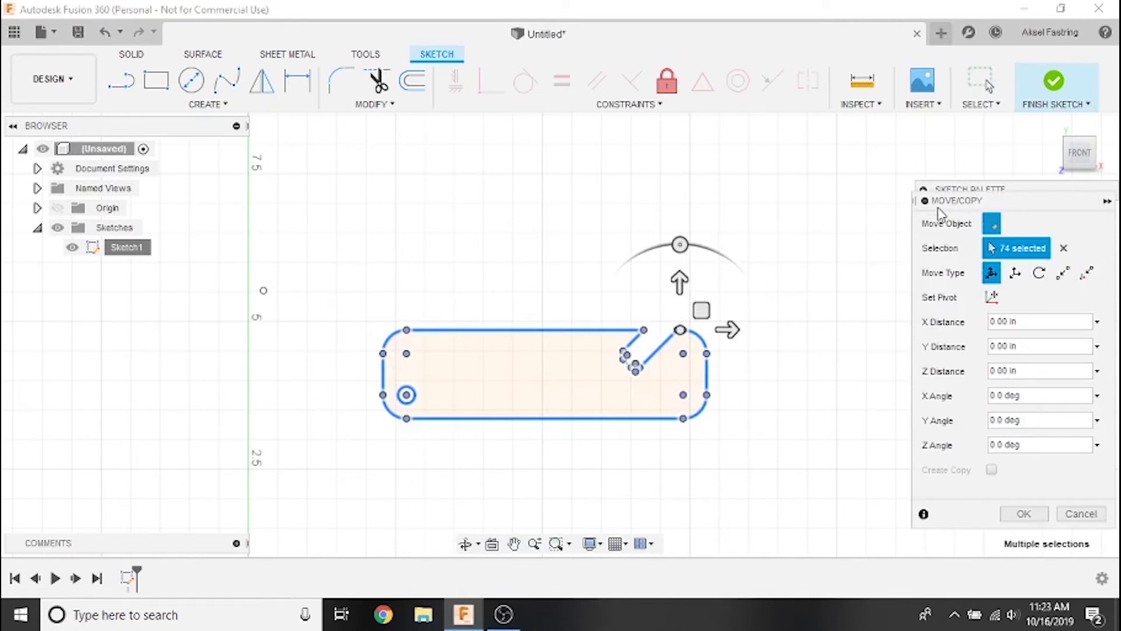
pyautogui.moveTo(679, 282)
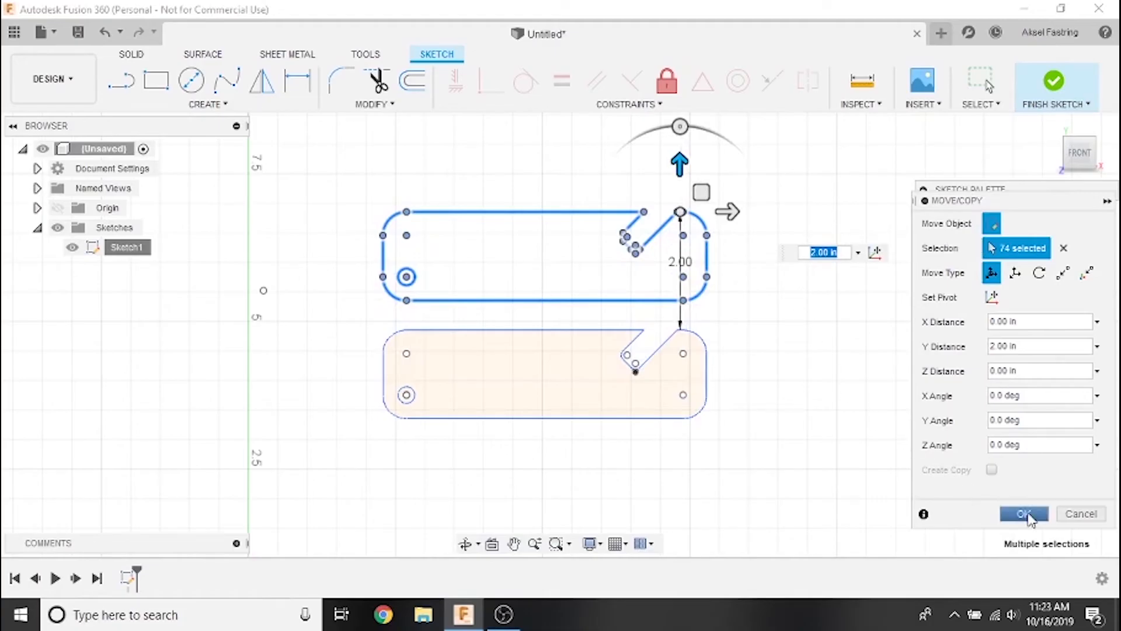
pyautogui.click(1023, 514)
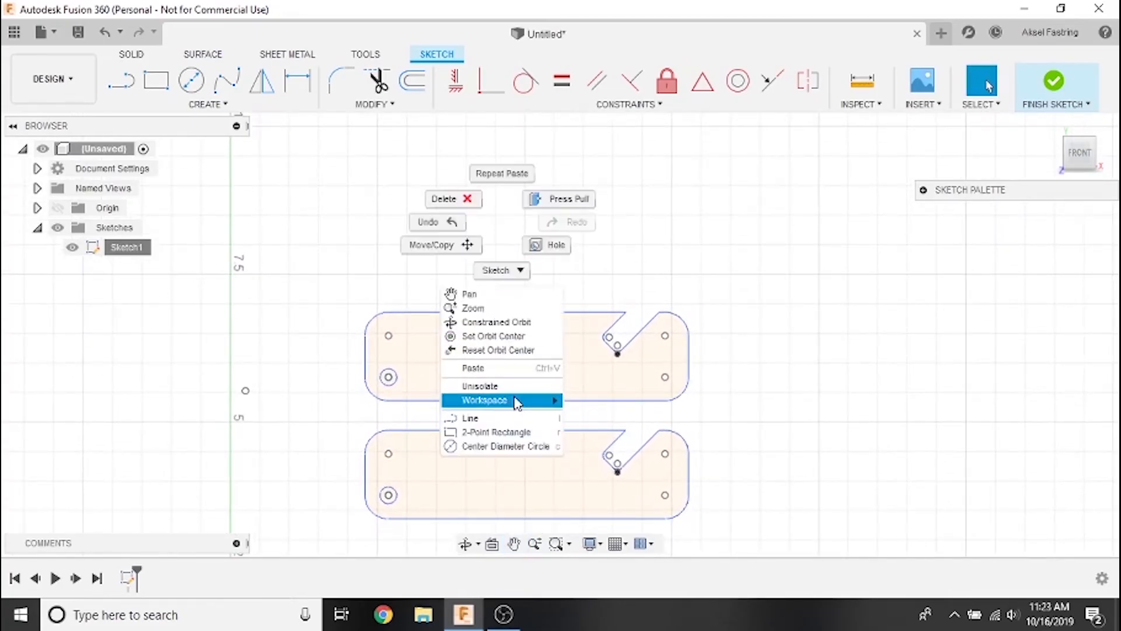
pyautogui.click(432, 245)
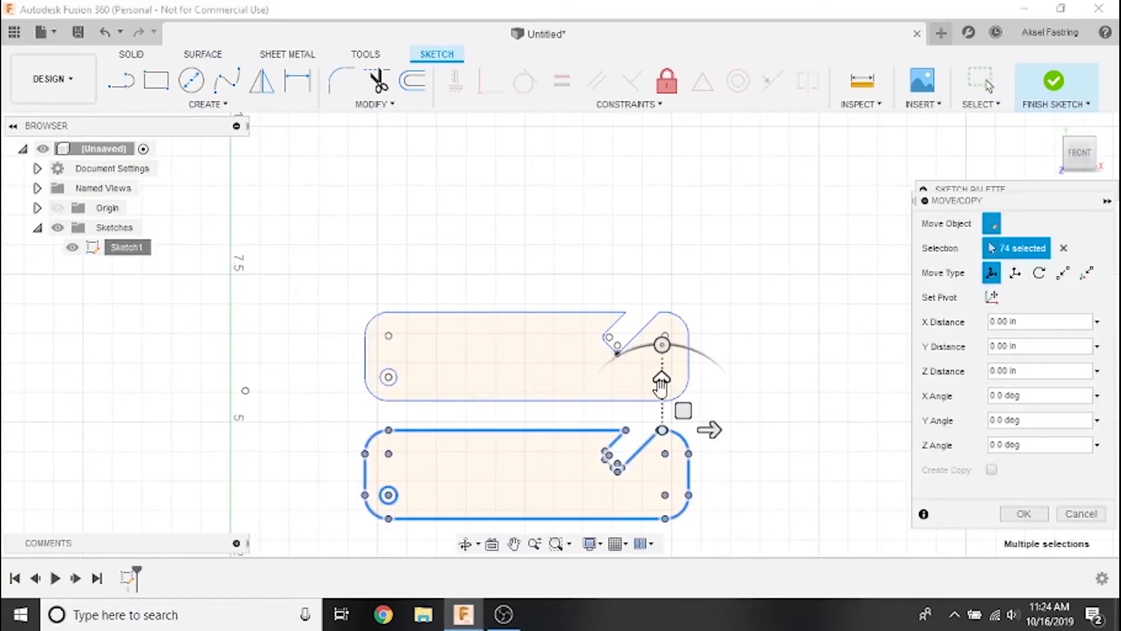
pyautogui.click(1022, 513)
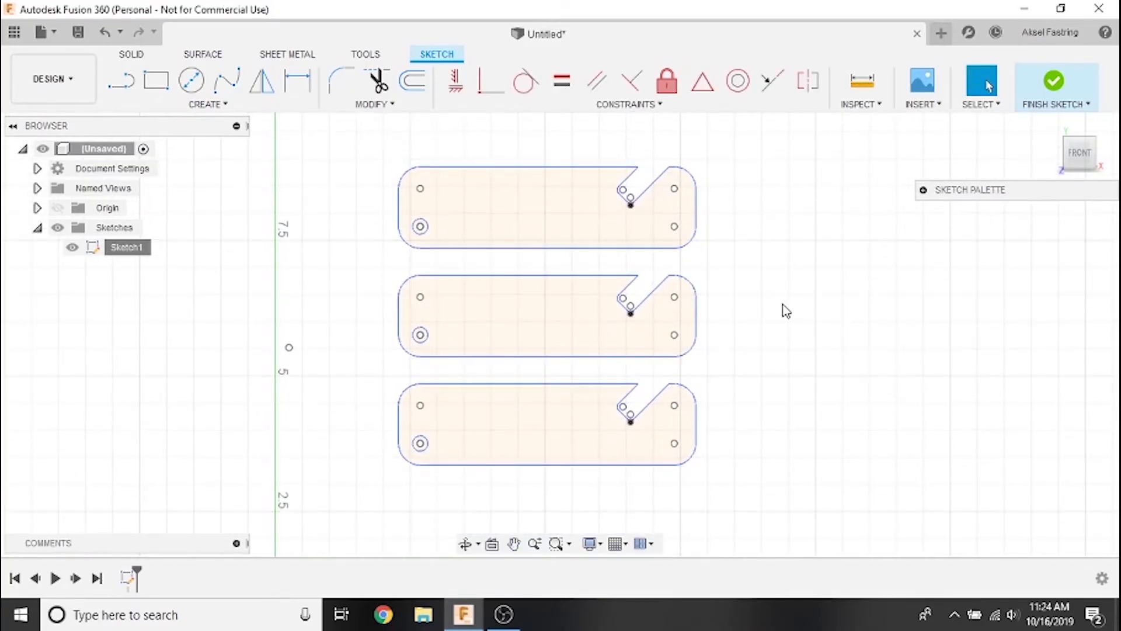
pyautogui.moveTo(374, 104)
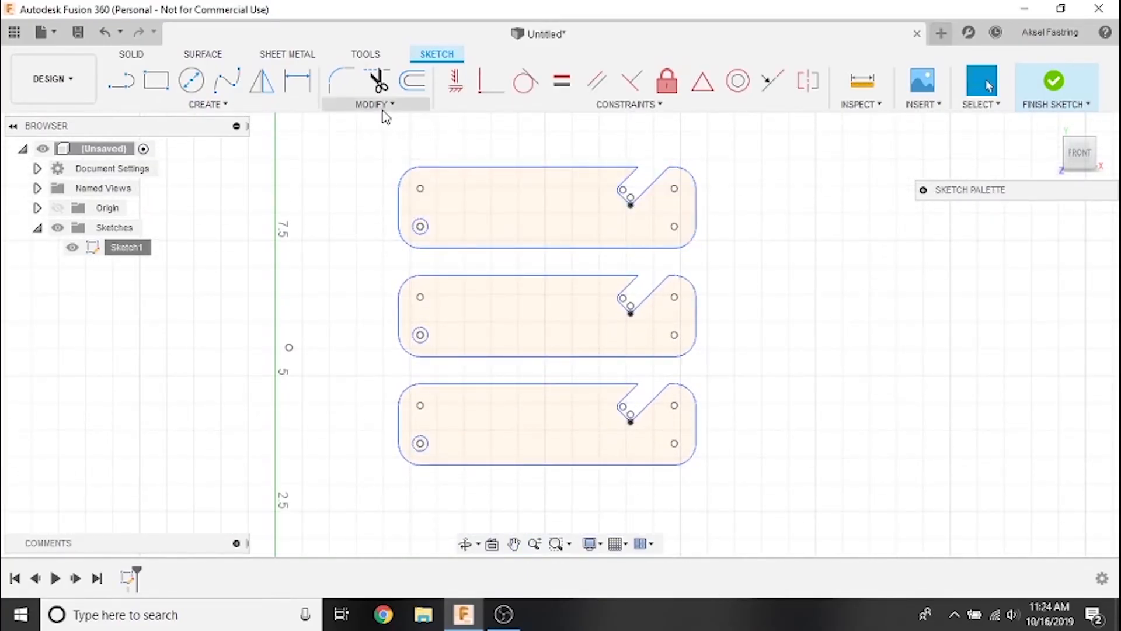
# Start Sketch Scale with the middle outline selected for a 0.75 resize.
pyautogui.click(374, 104)
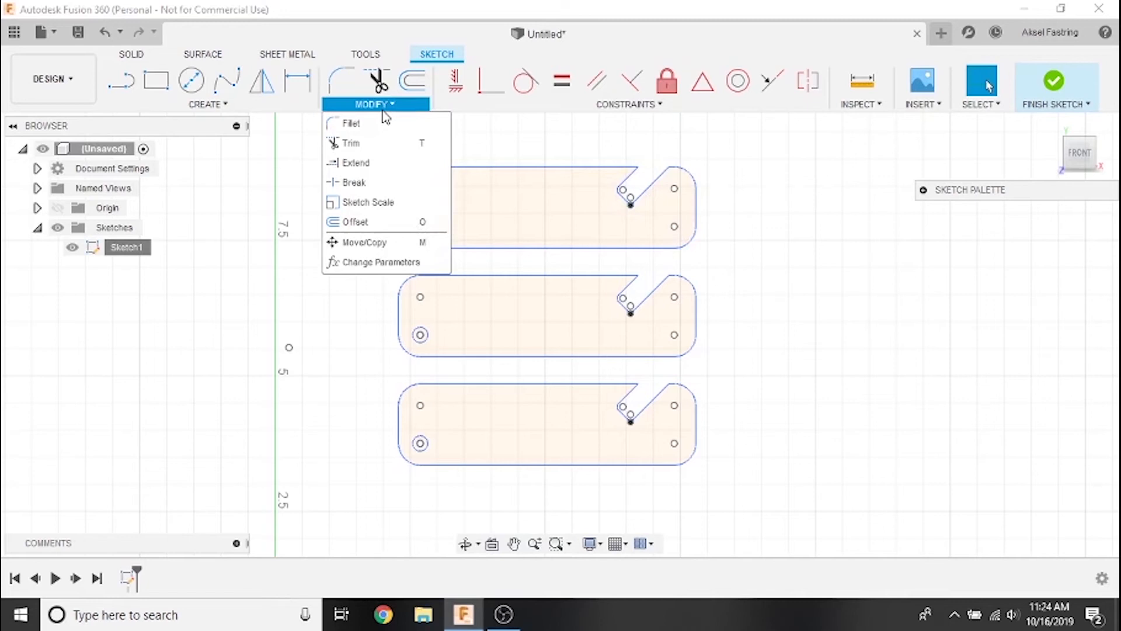
pyautogui.moveTo(367, 202)
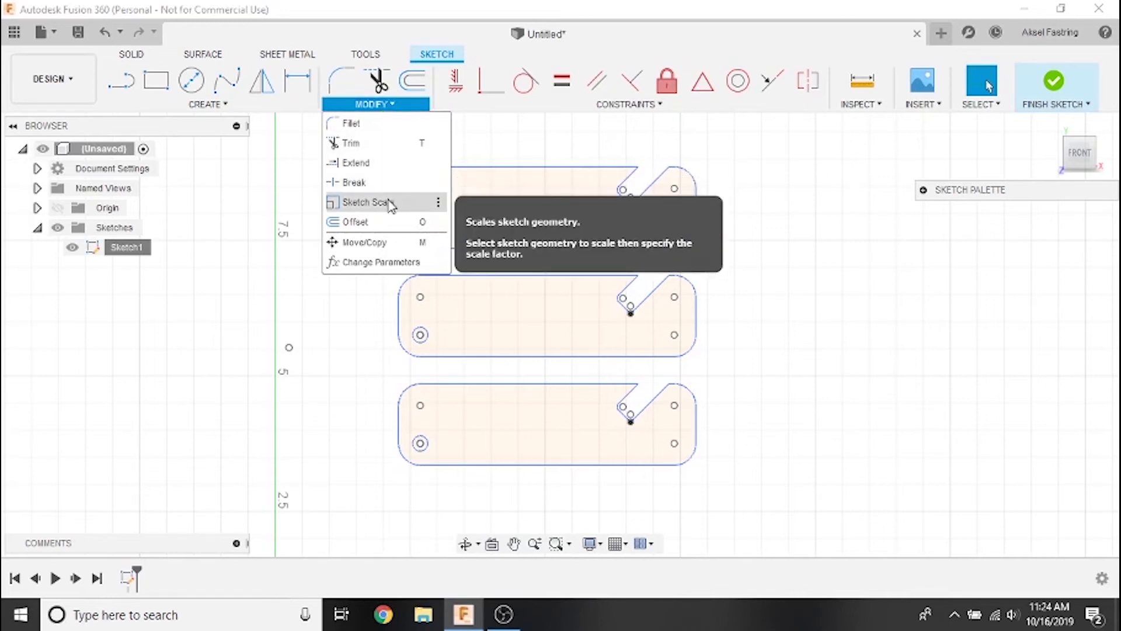
pyautogui.click(367, 202)
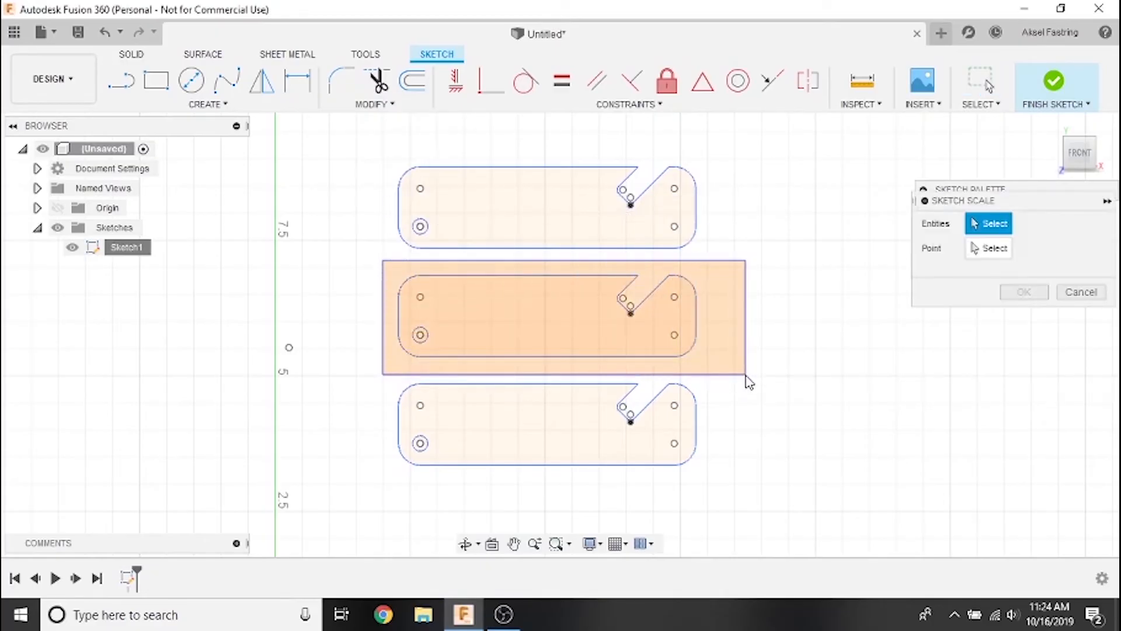
pyautogui.click(565, 316)
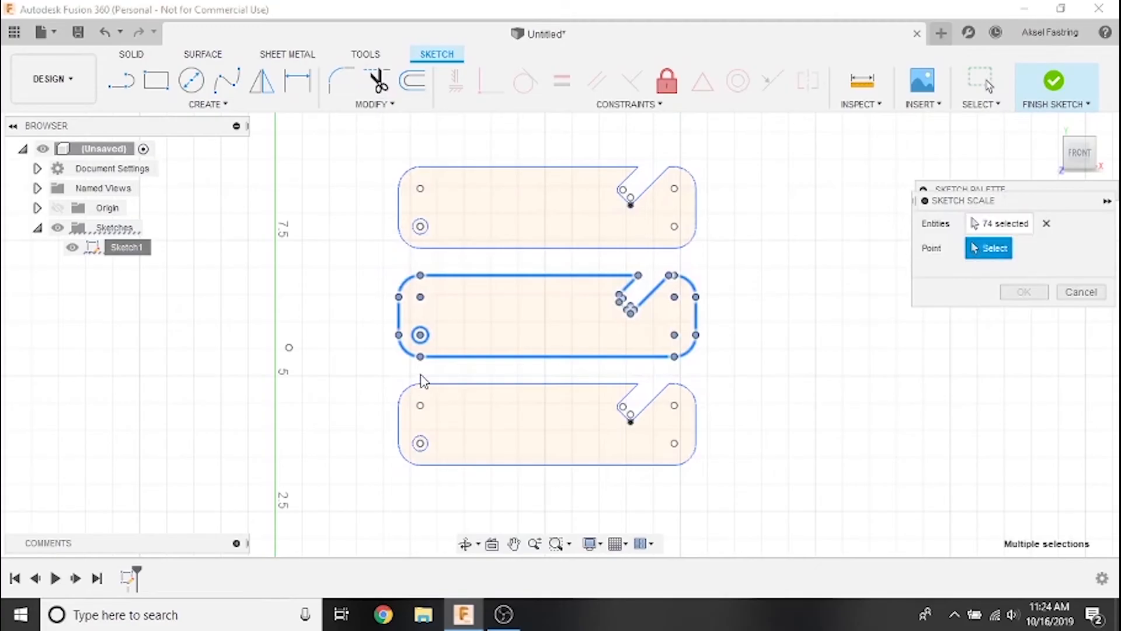
pyautogui.moveTo(422, 386)
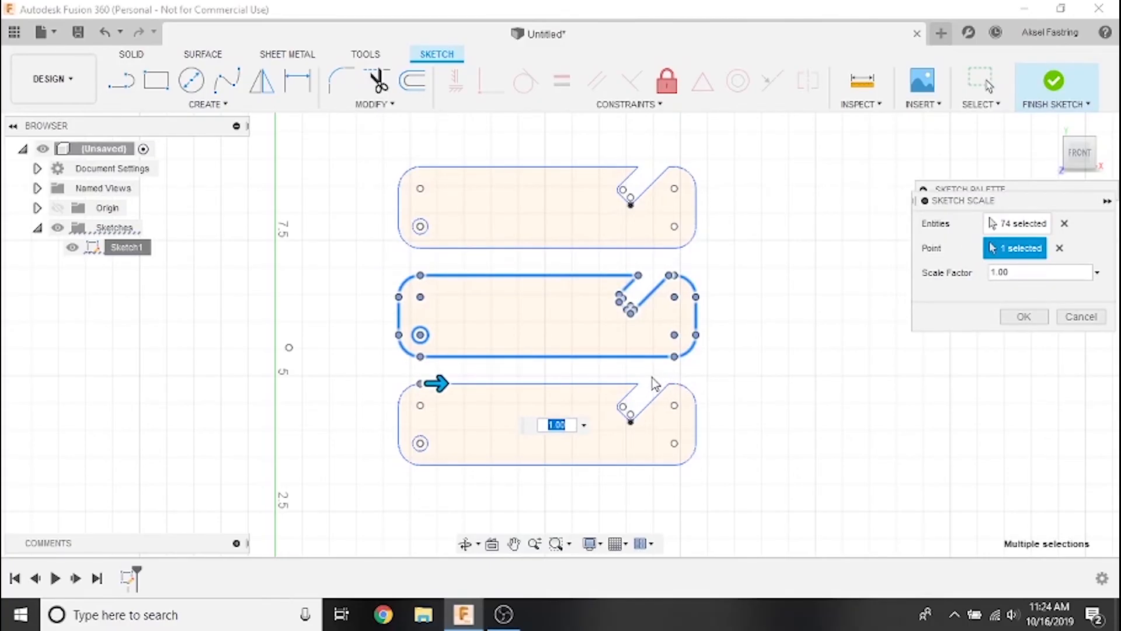
pyautogui.moveTo(947, 299)
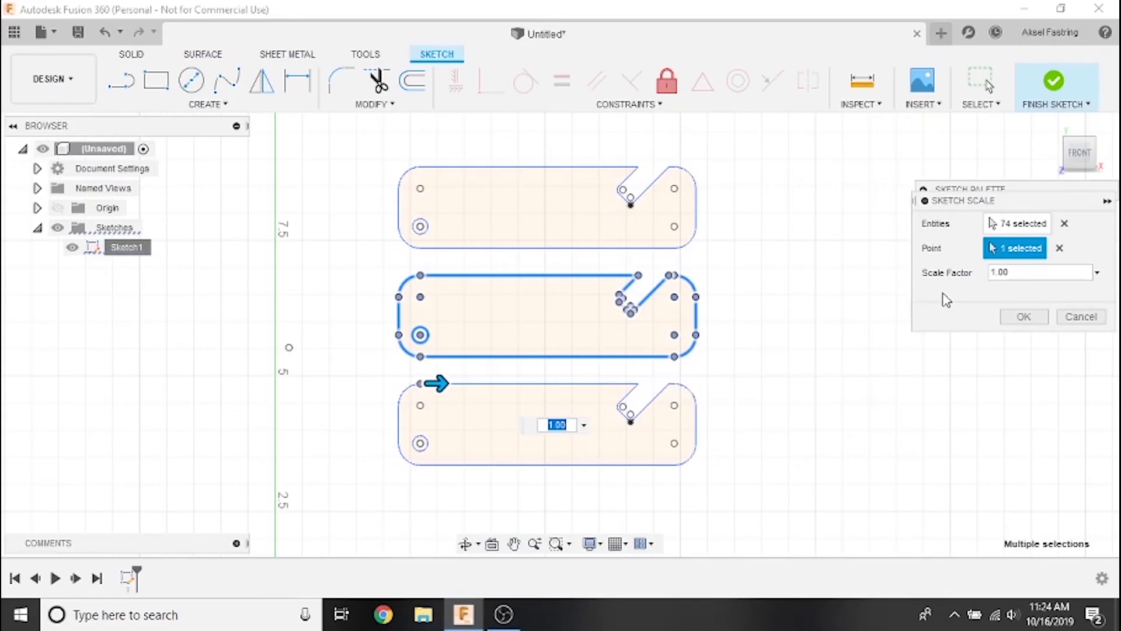
pyautogui.moveTo(556, 424)
pyautogui.write('.75')
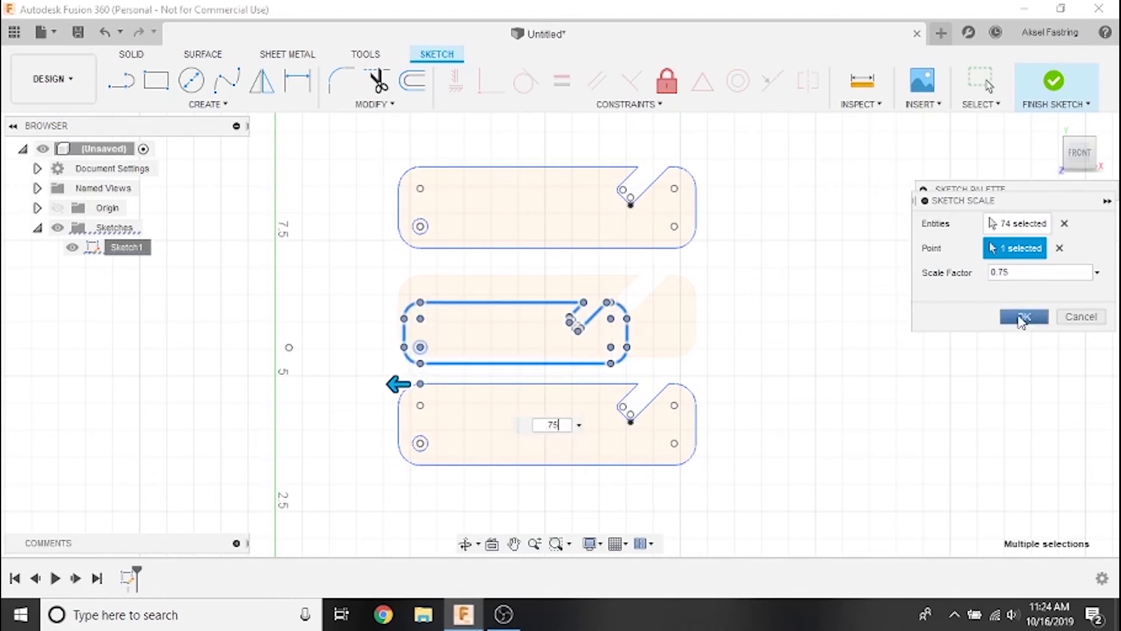
# Apply the 0.75 scale, then scale the top outline by factor 2.
pyautogui.click(1023, 316)
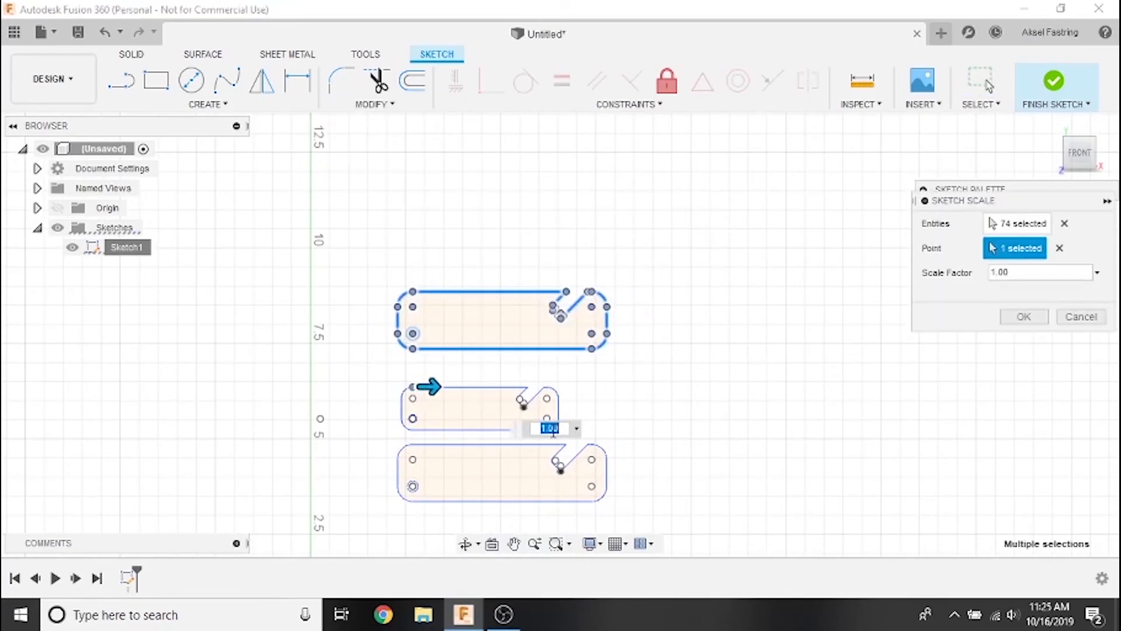
pyautogui.write('2')
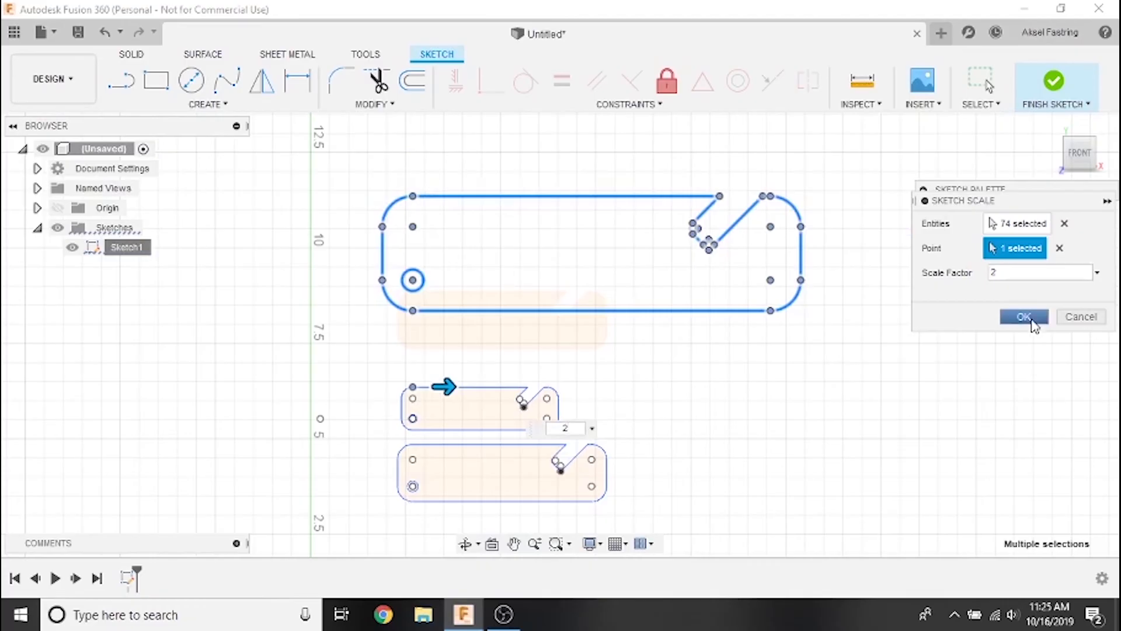
pyautogui.click(1023, 317)
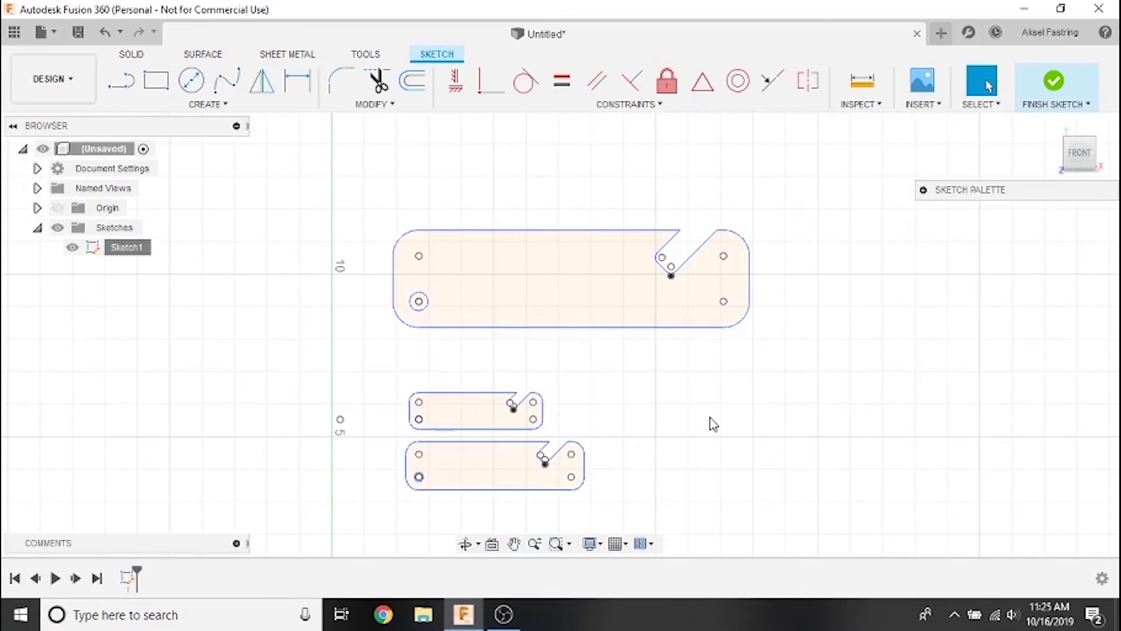
pyautogui.click(565, 290)
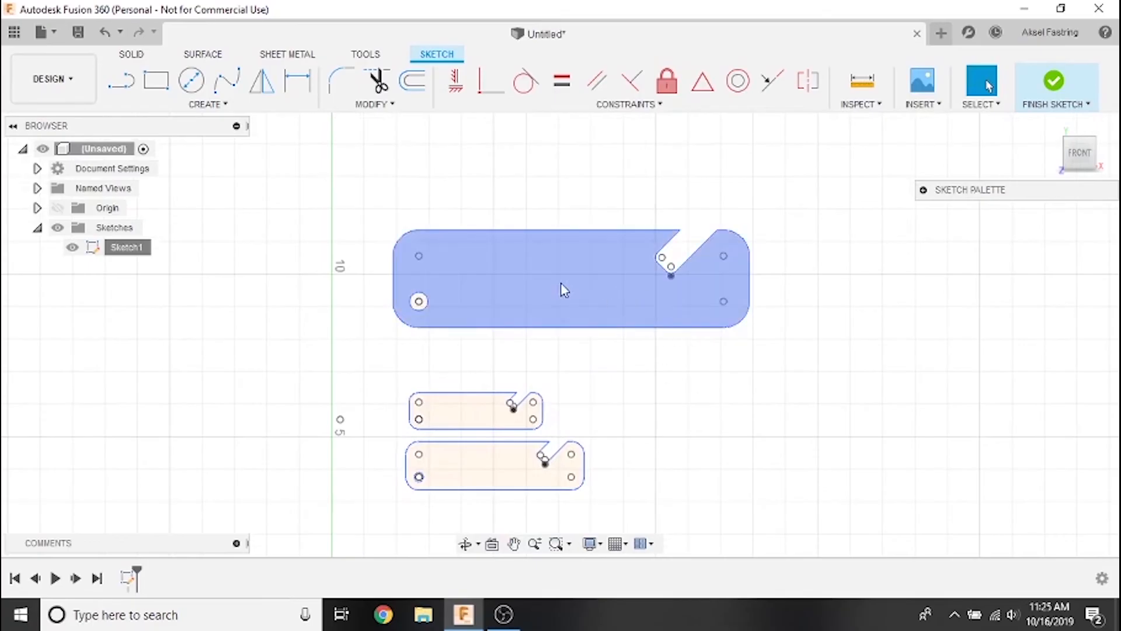
pyautogui.moveTo(441, 245)
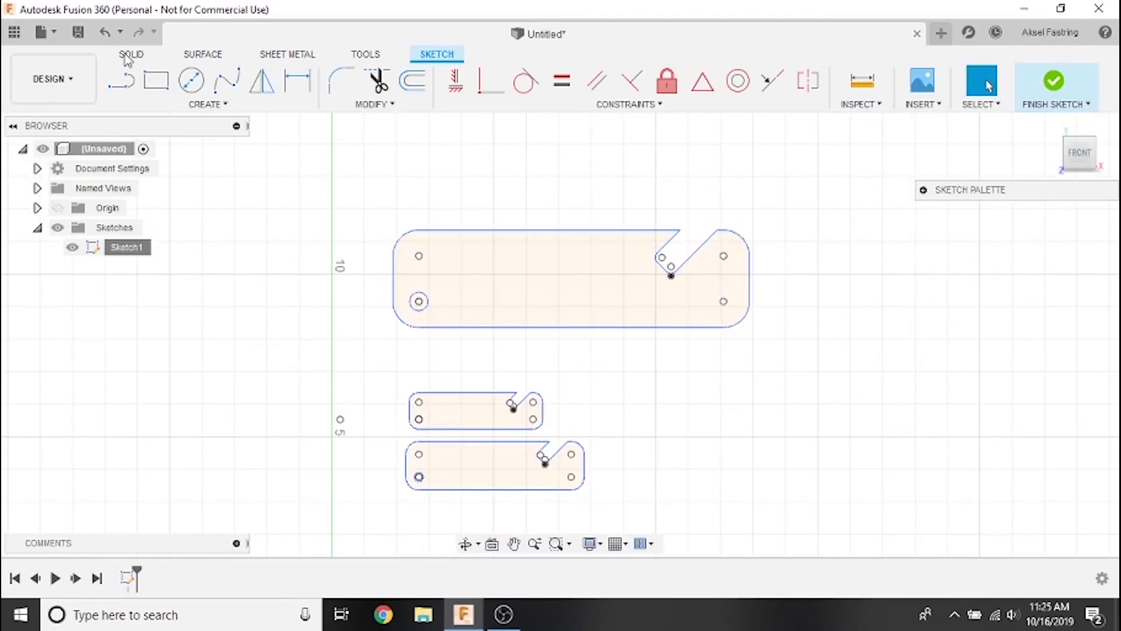
# Extrude the largest outline 0.125 in into new solid Body1.
pyautogui.click(131, 55)
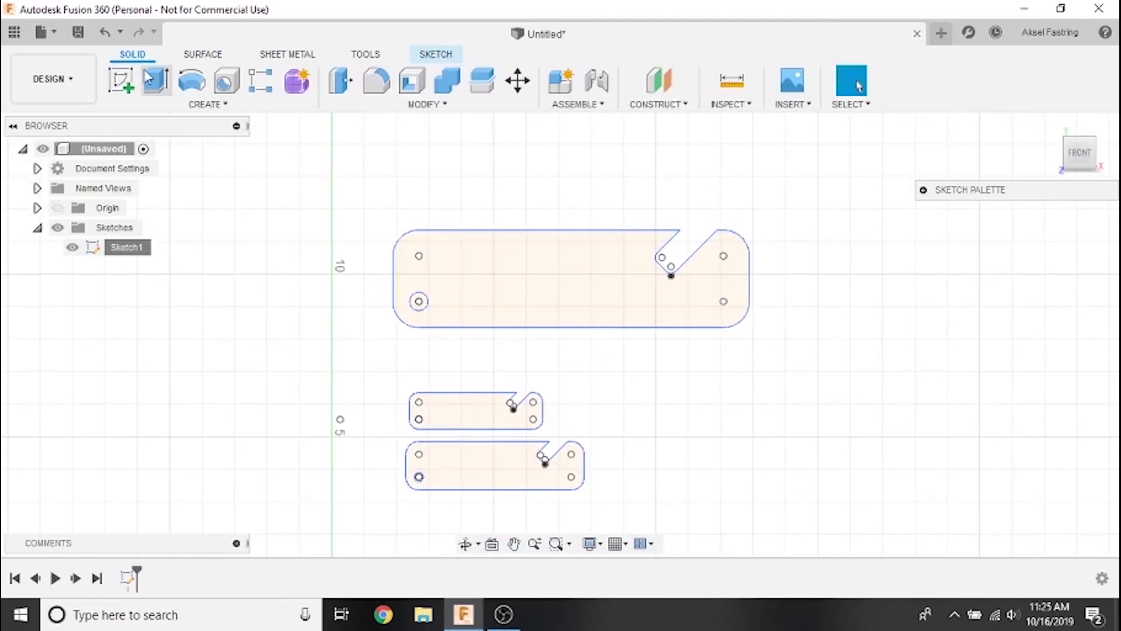
pyautogui.moveTo(157, 80)
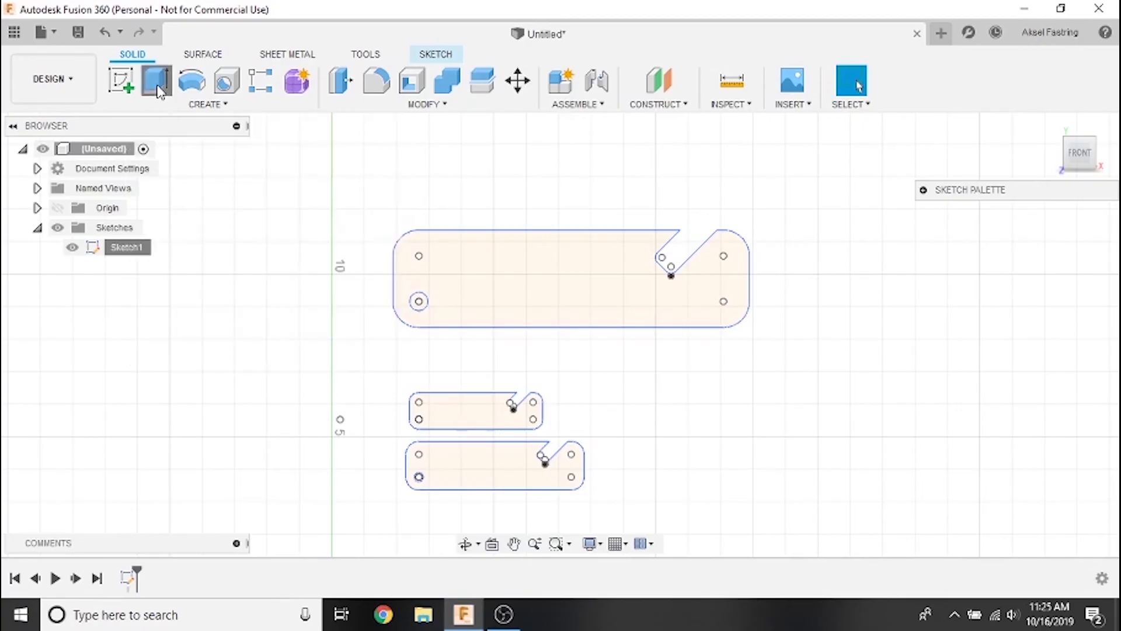
pyautogui.click(156, 80)
pyautogui.write('.125')
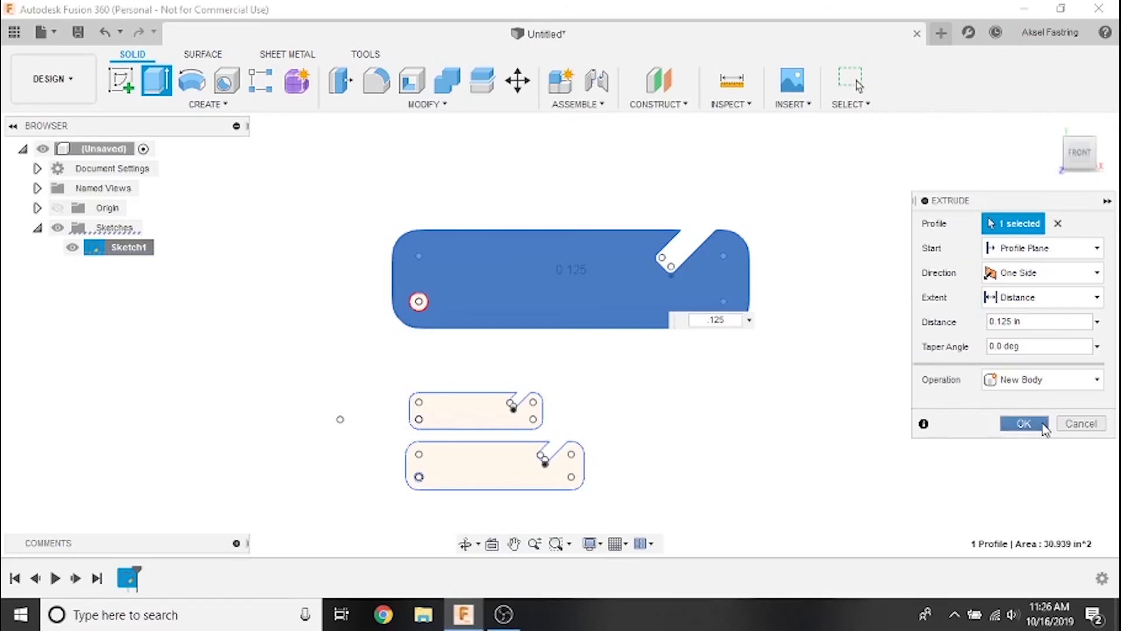
pyautogui.click(1023, 422)
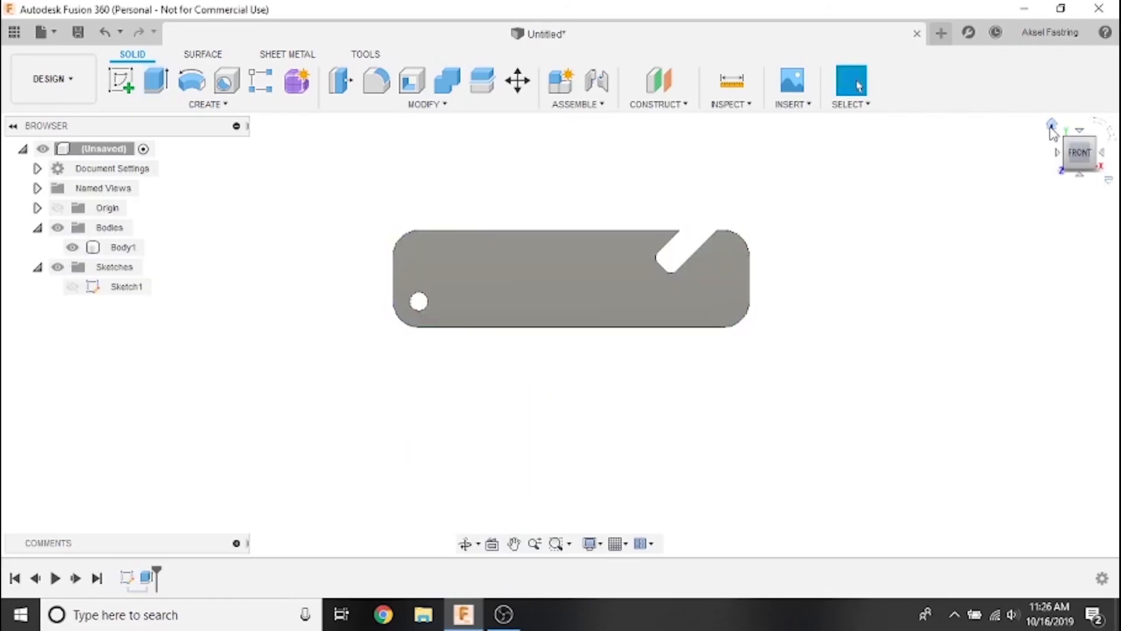